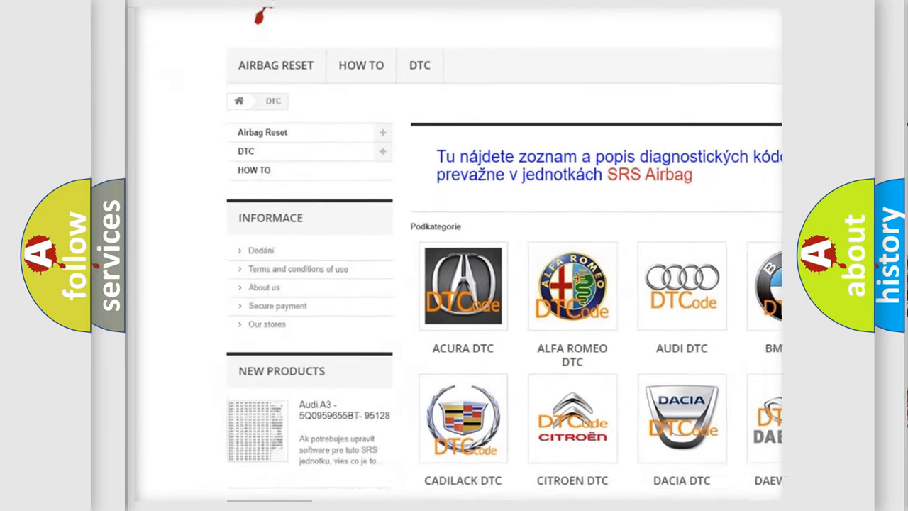
scroll("down", 3)
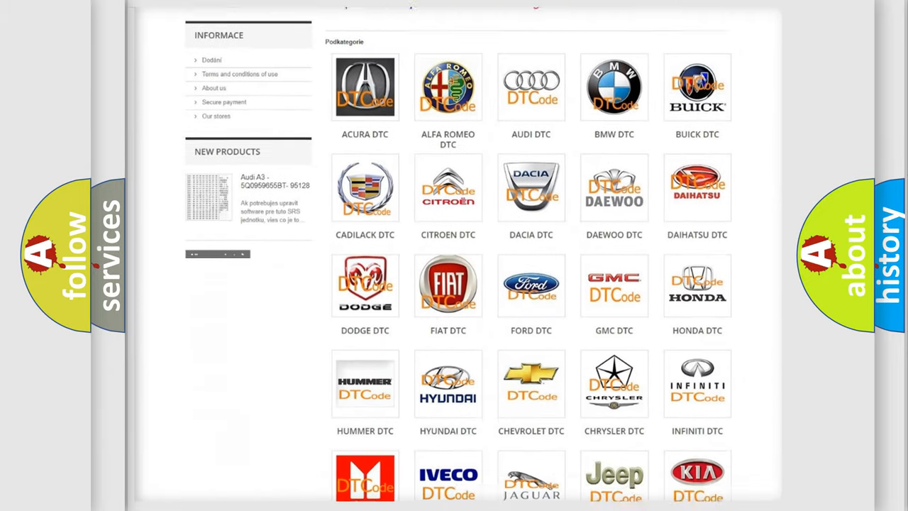
scroll("down", 3)
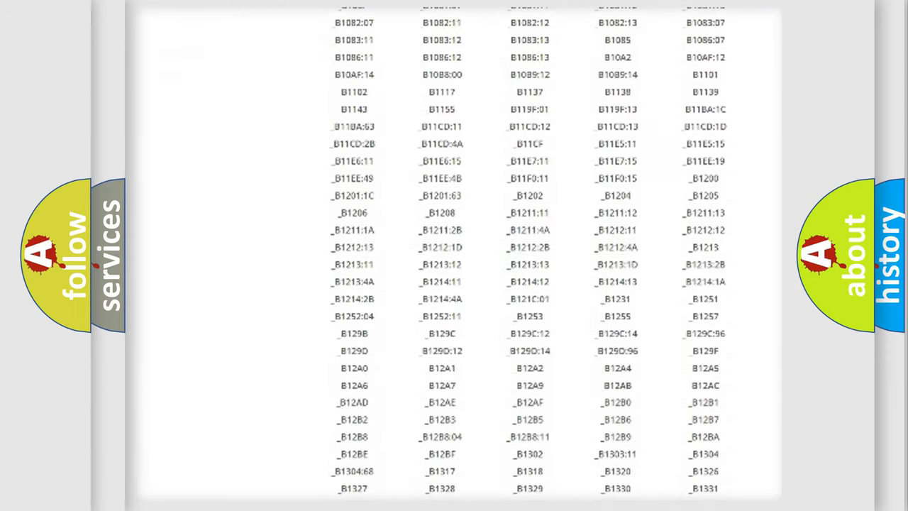
scroll("down", 3)
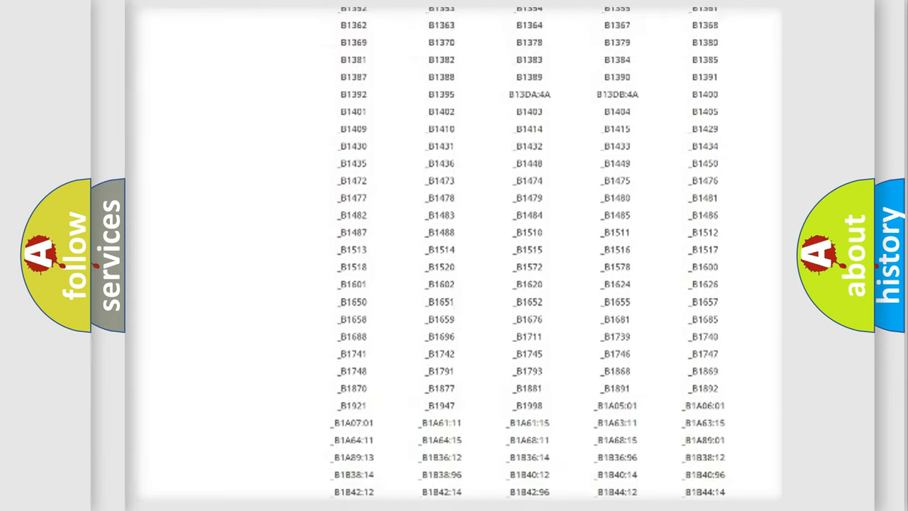